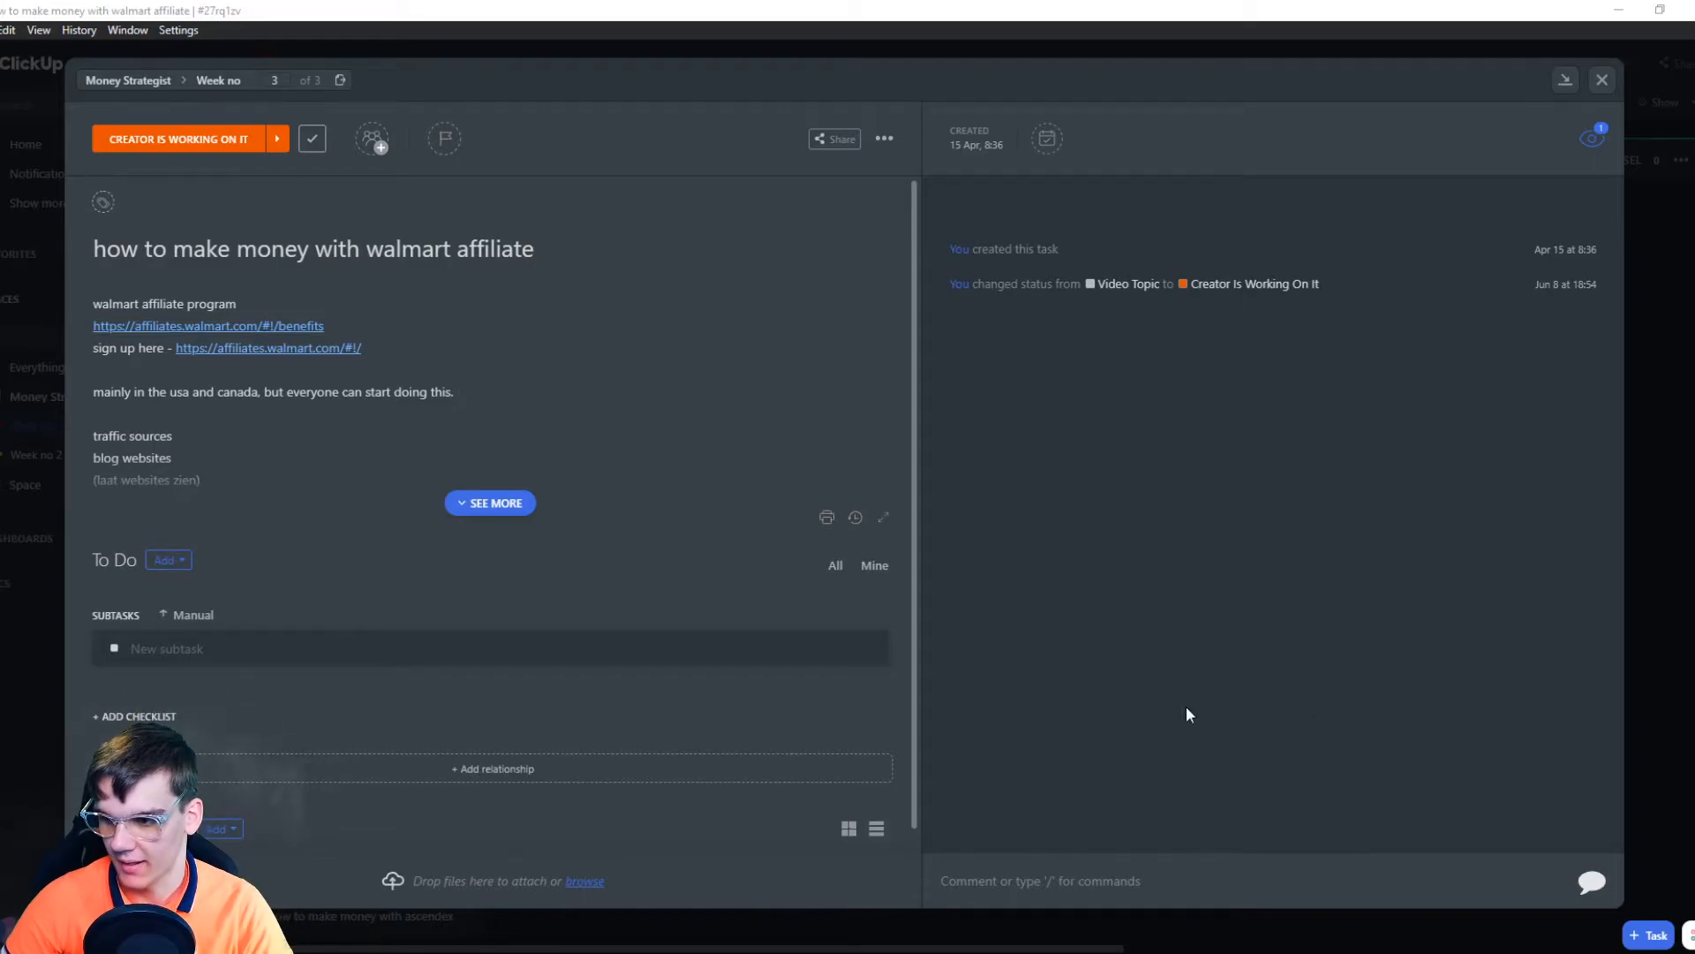
pyautogui.moveTo(617, 411)
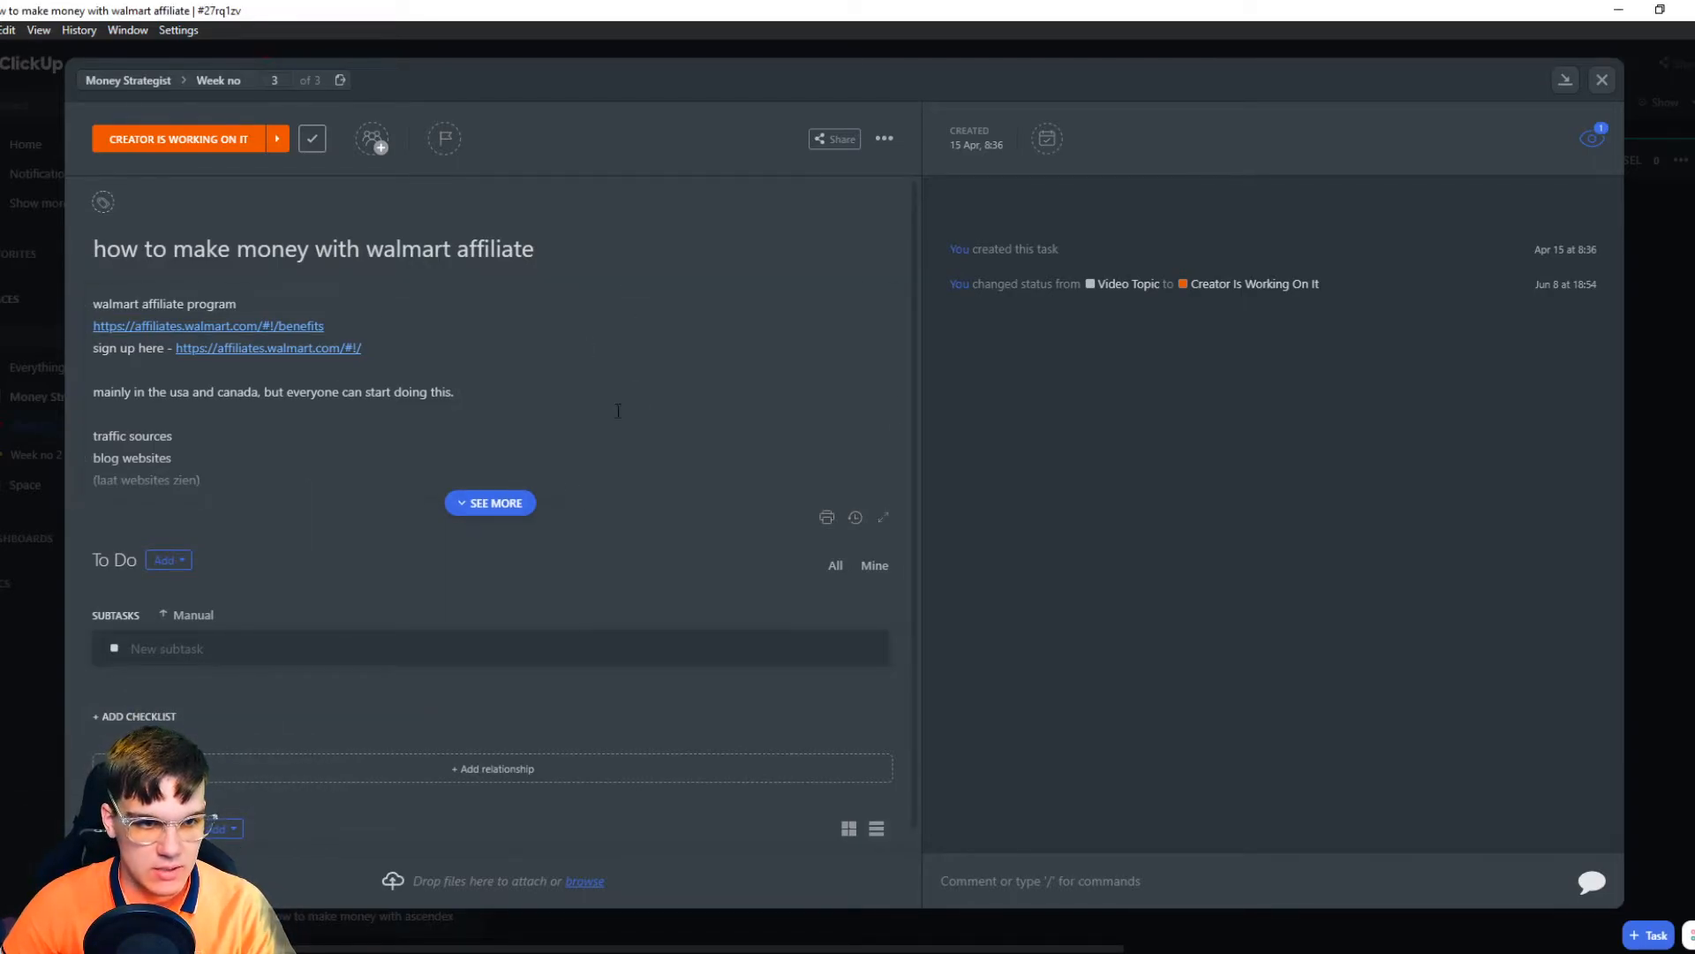
# - Select the task title, enter the description, and open its version history
pyautogui.tripleClick(313, 249)
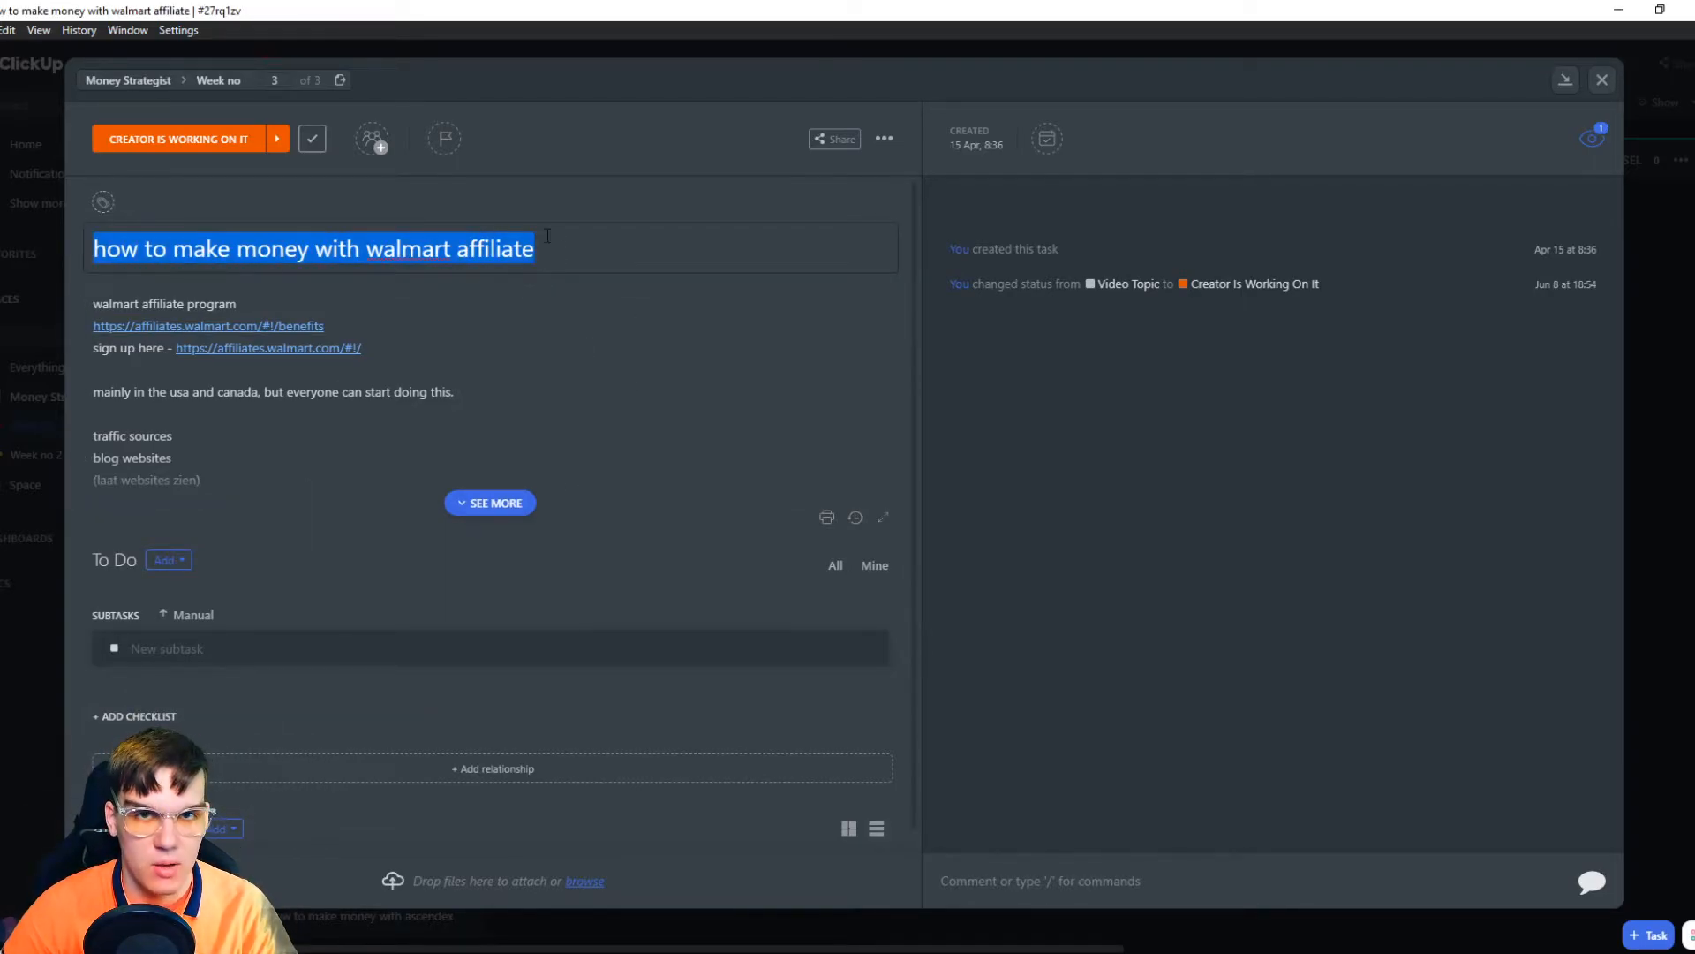
pyautogui.click(651, 317)
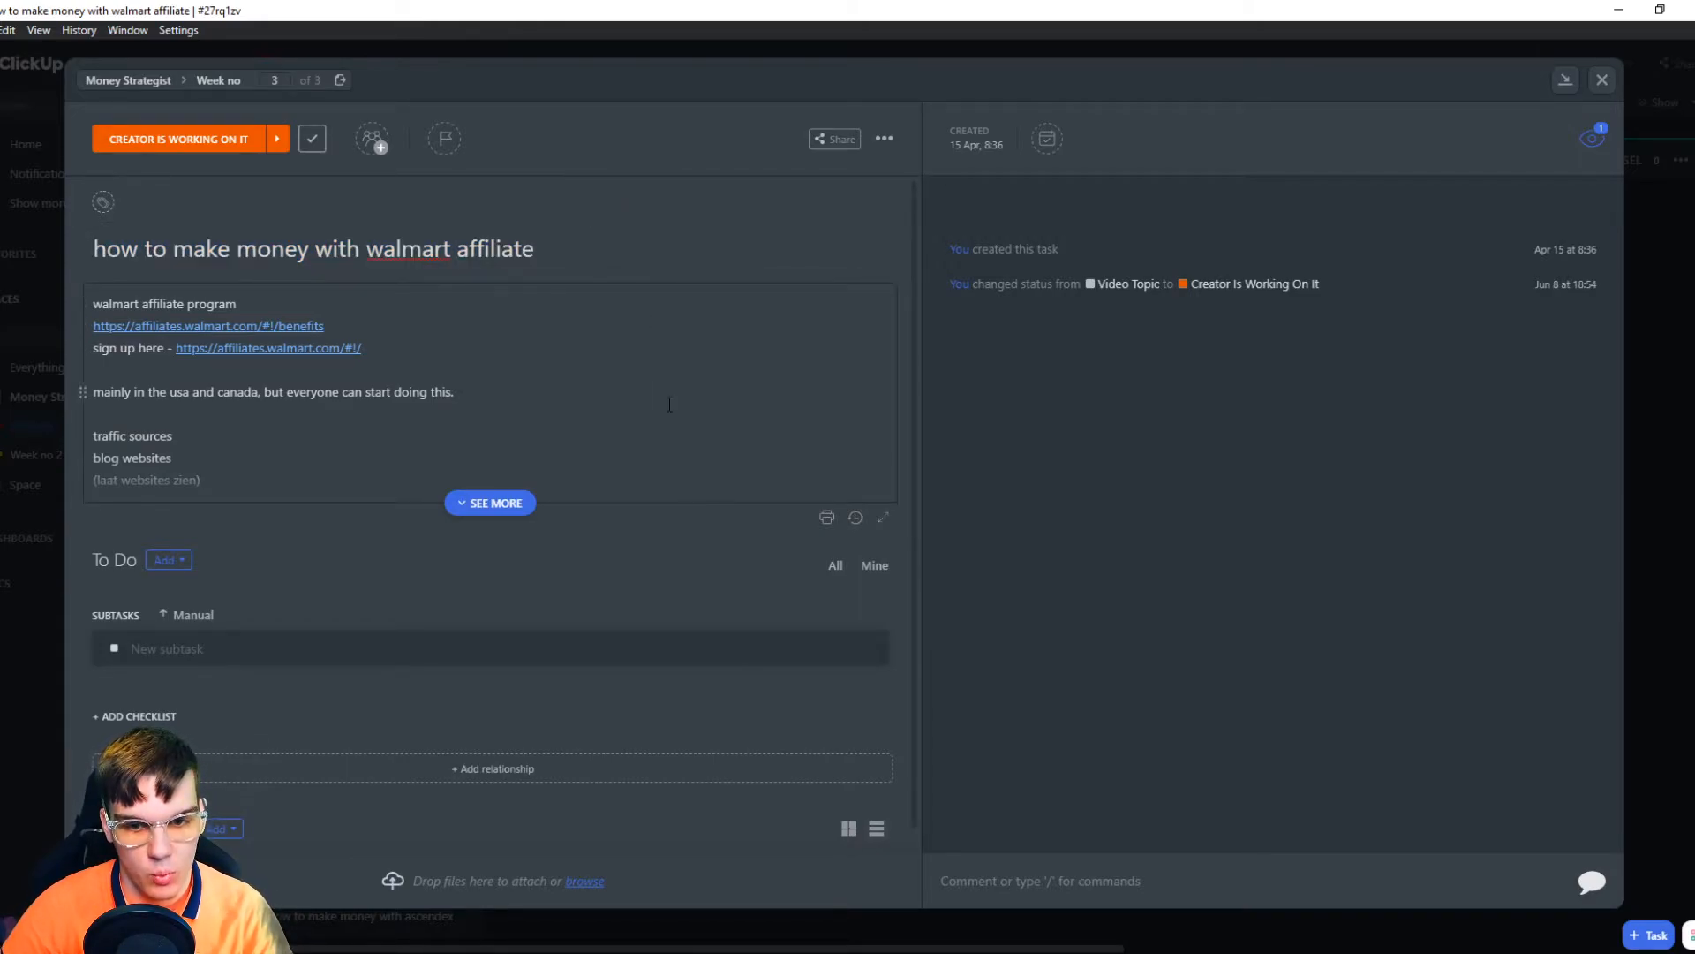
pyautogui.moveTo(822, 297)
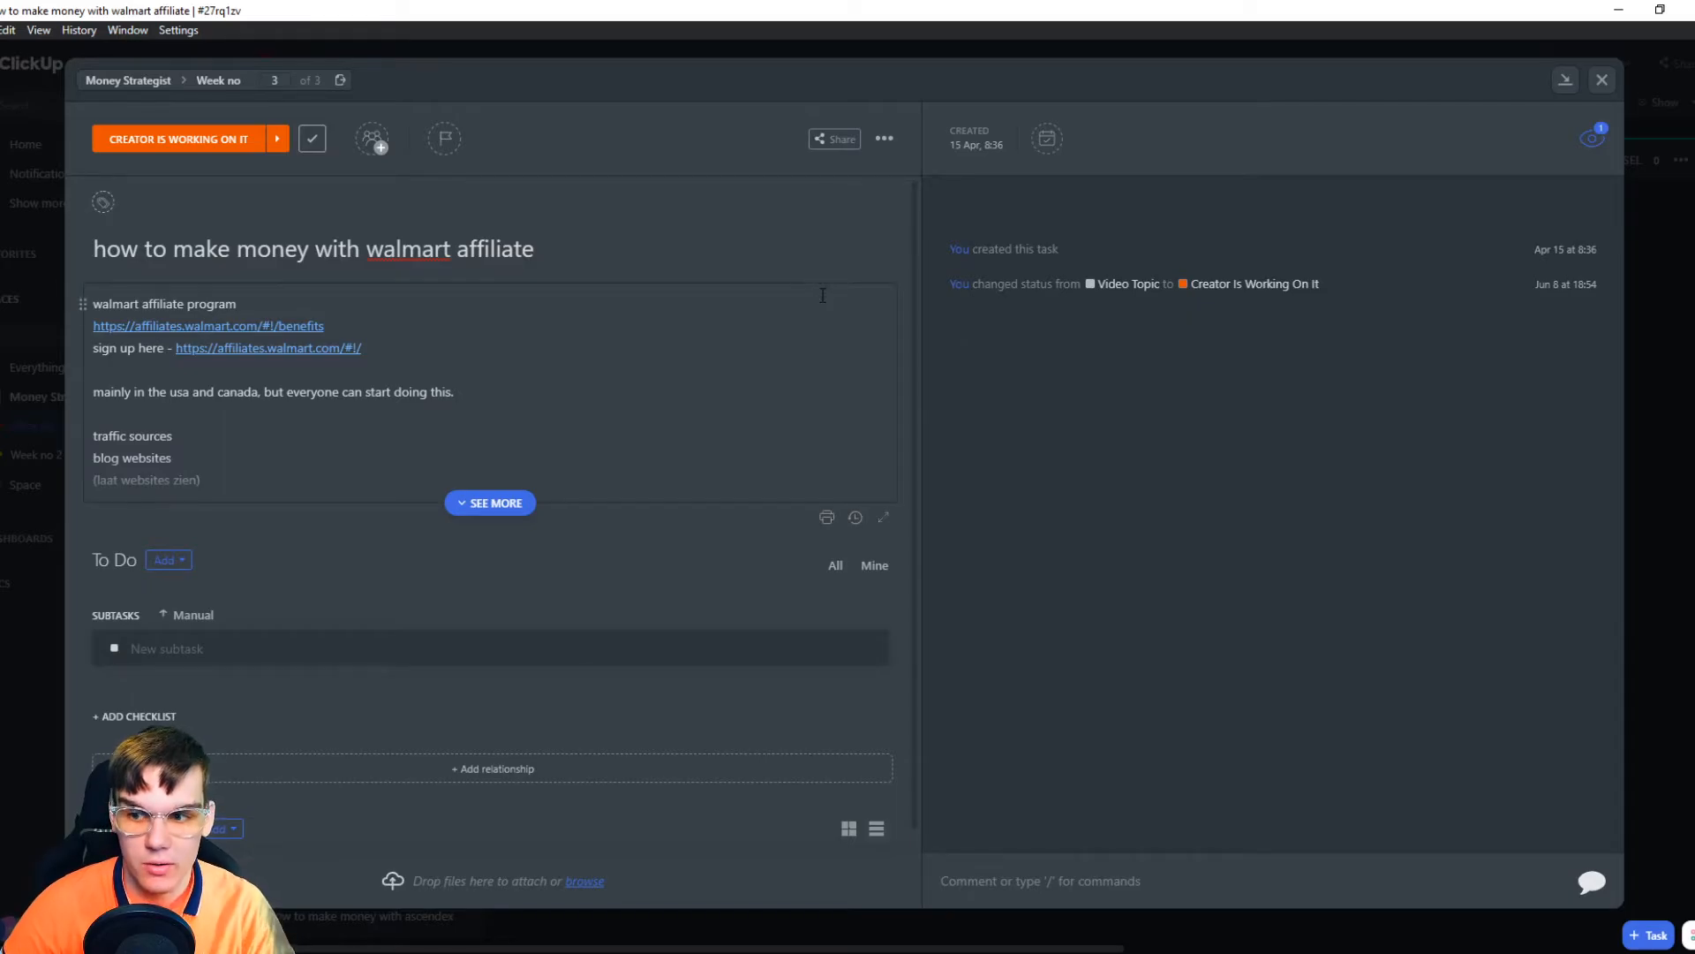
pyautogui.moveTo(856, 517)
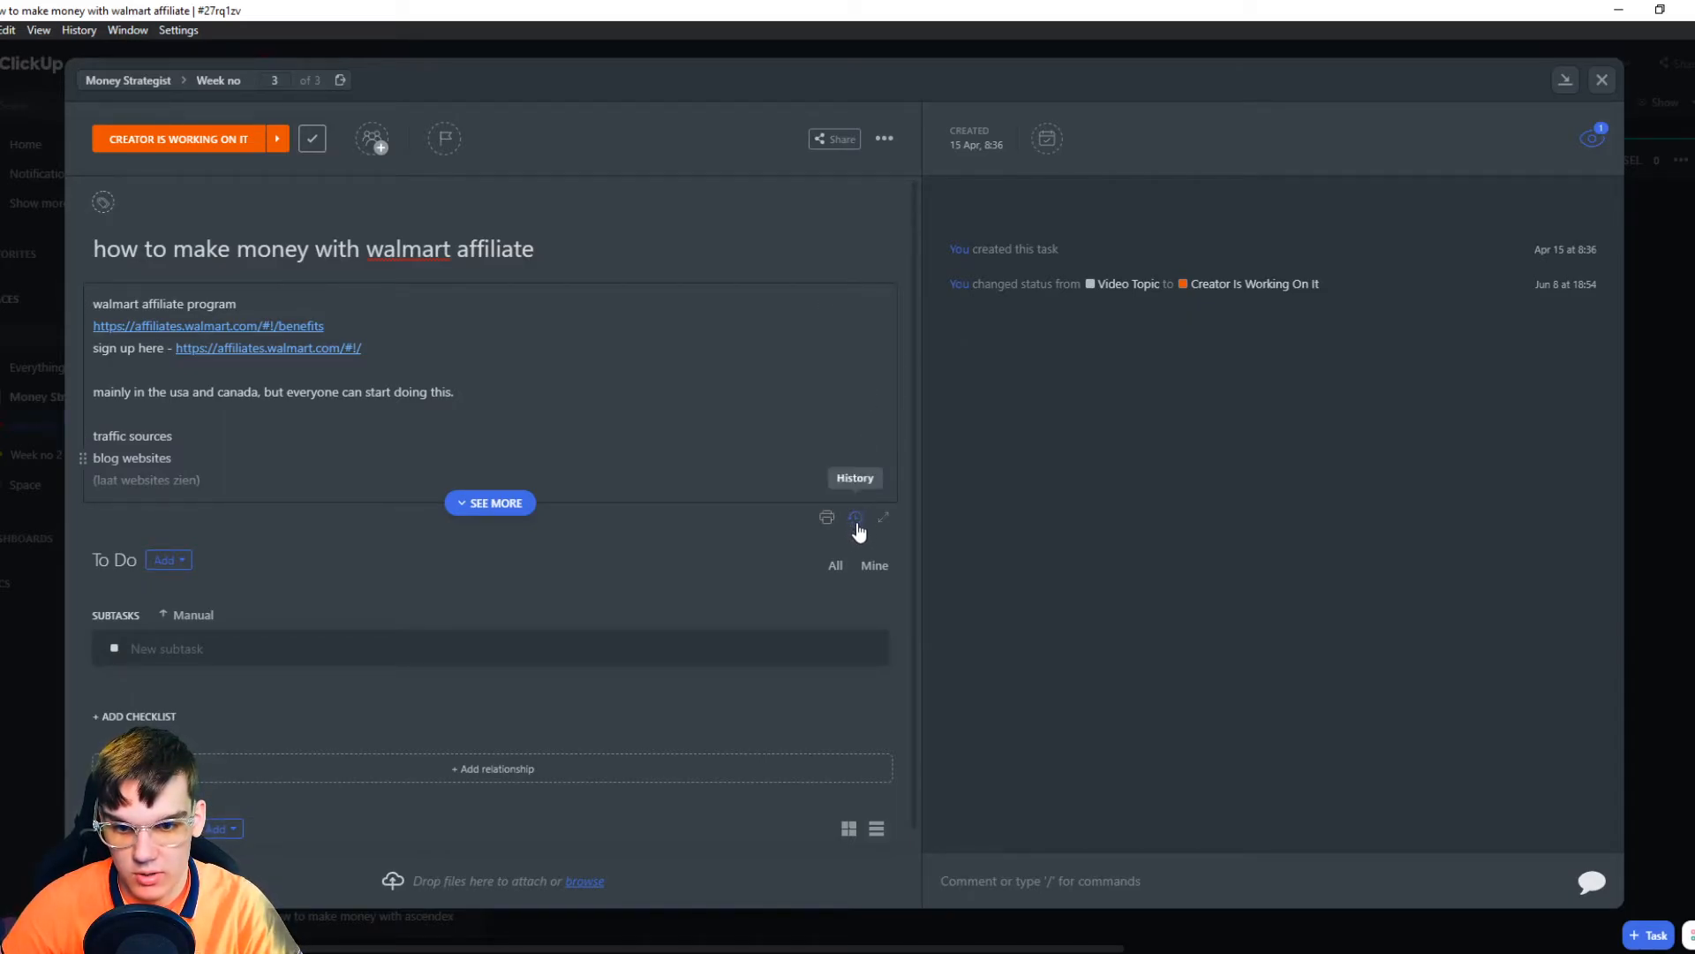
pyautogui.click(855, 520)
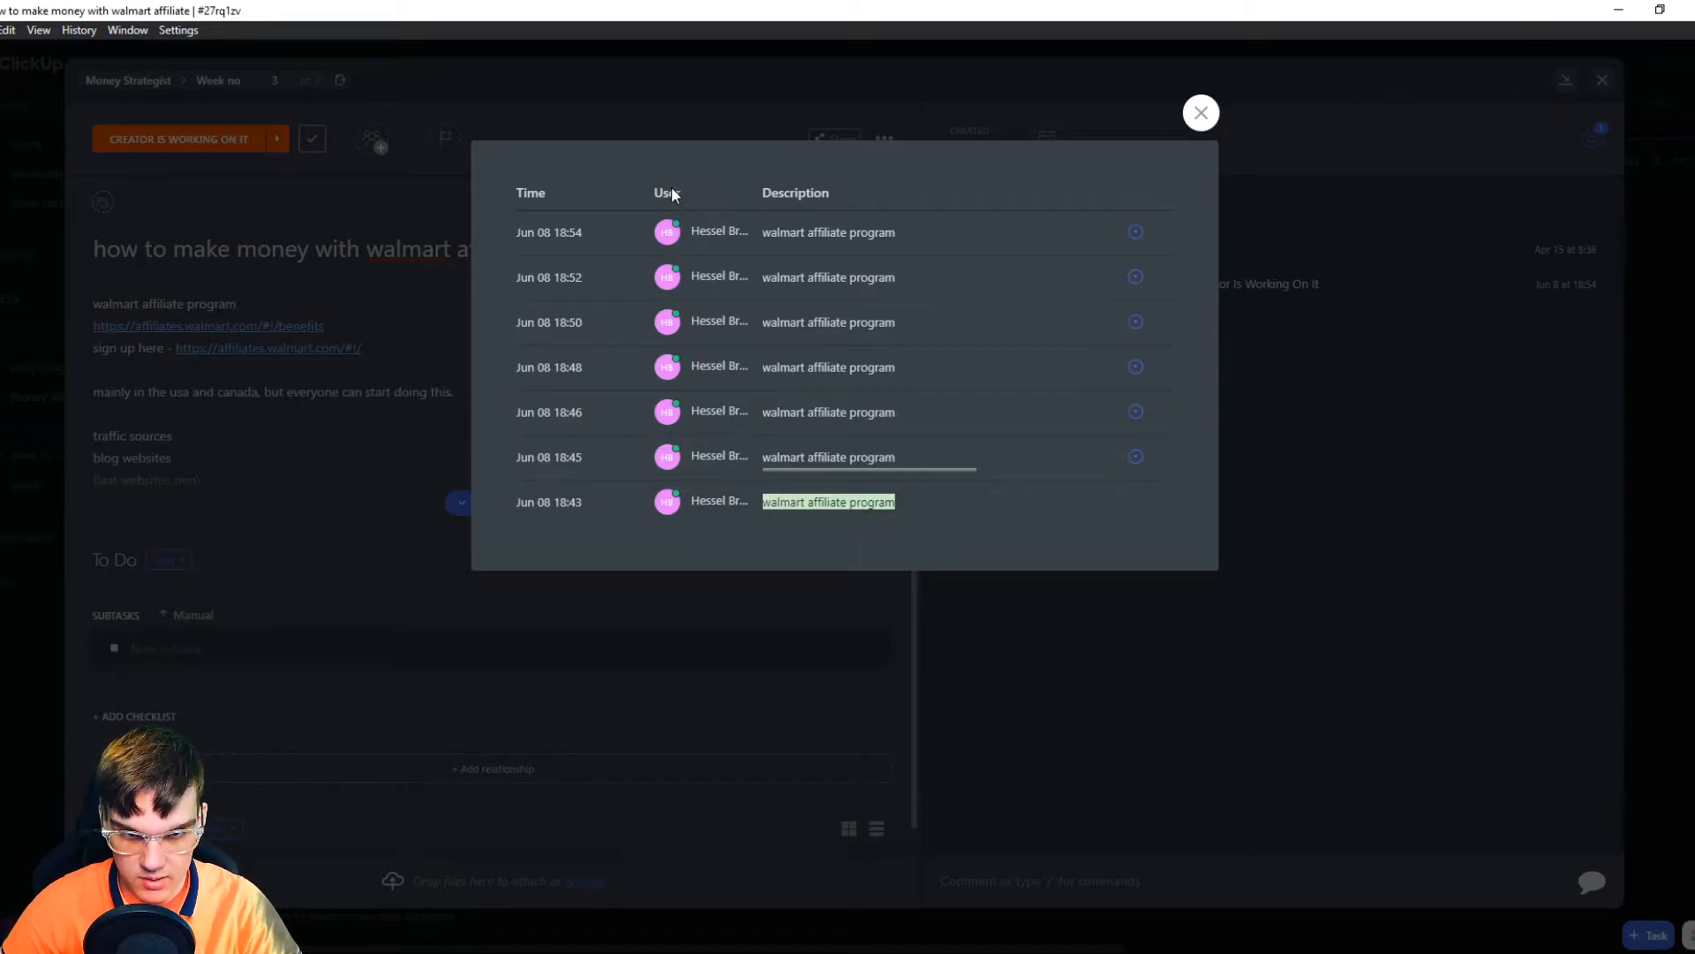
pyautogui.moveTo(679, 203)
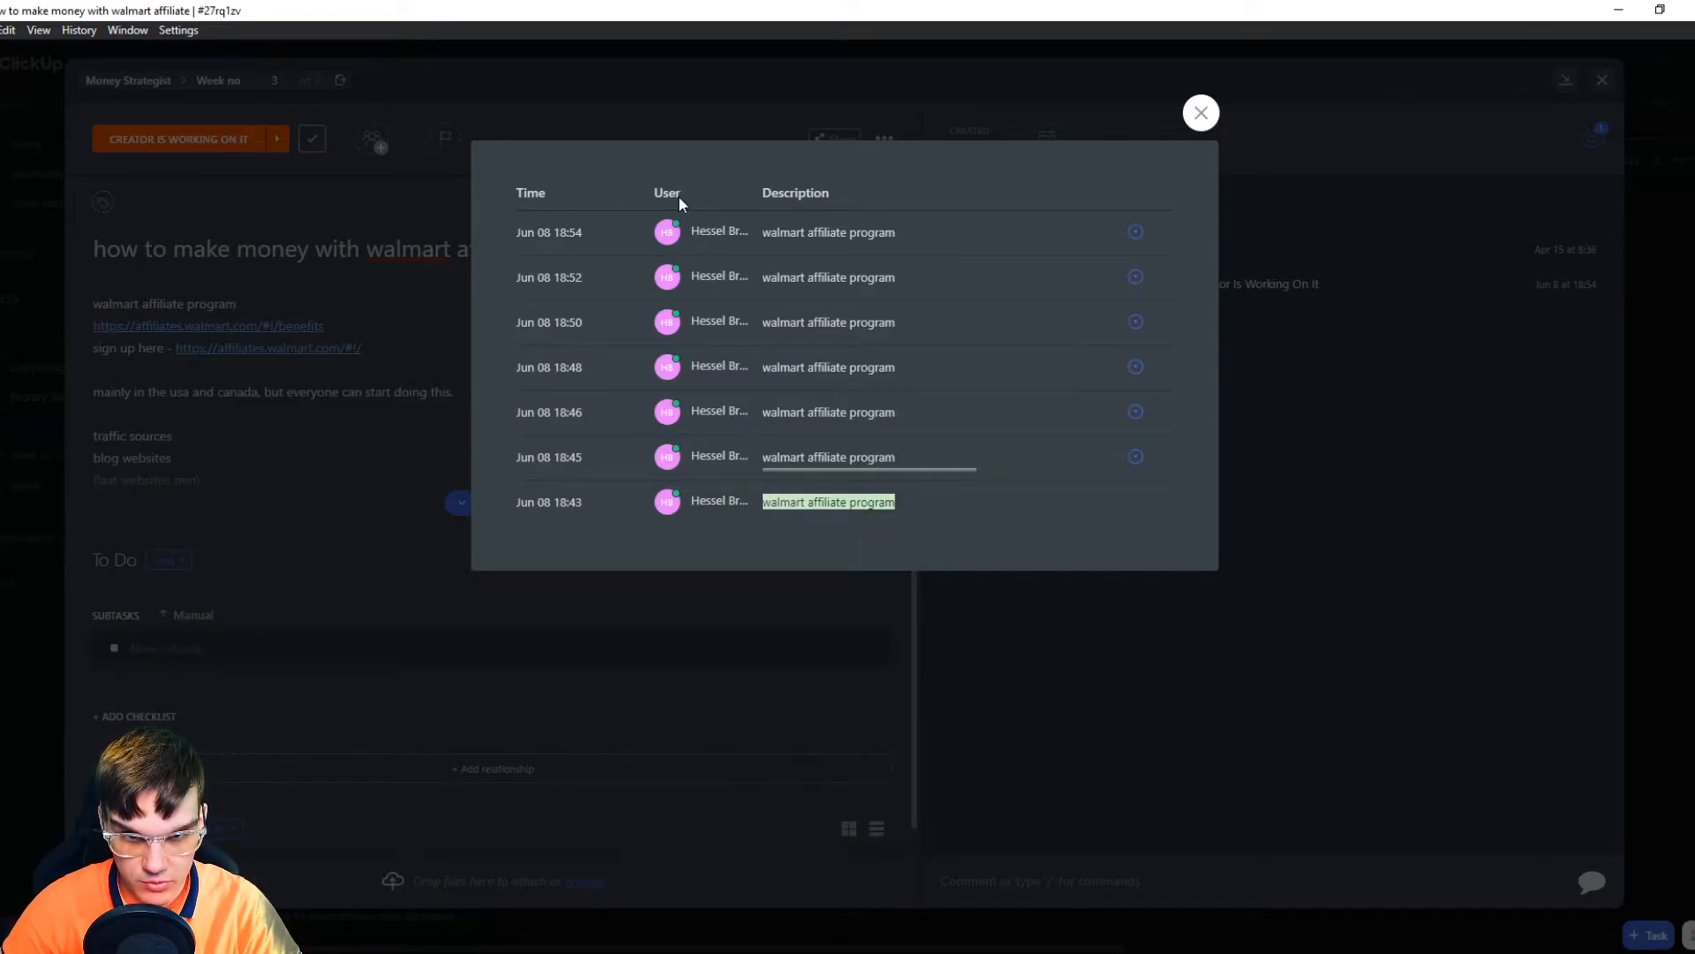
pyautogui.moveTo(800, 198)
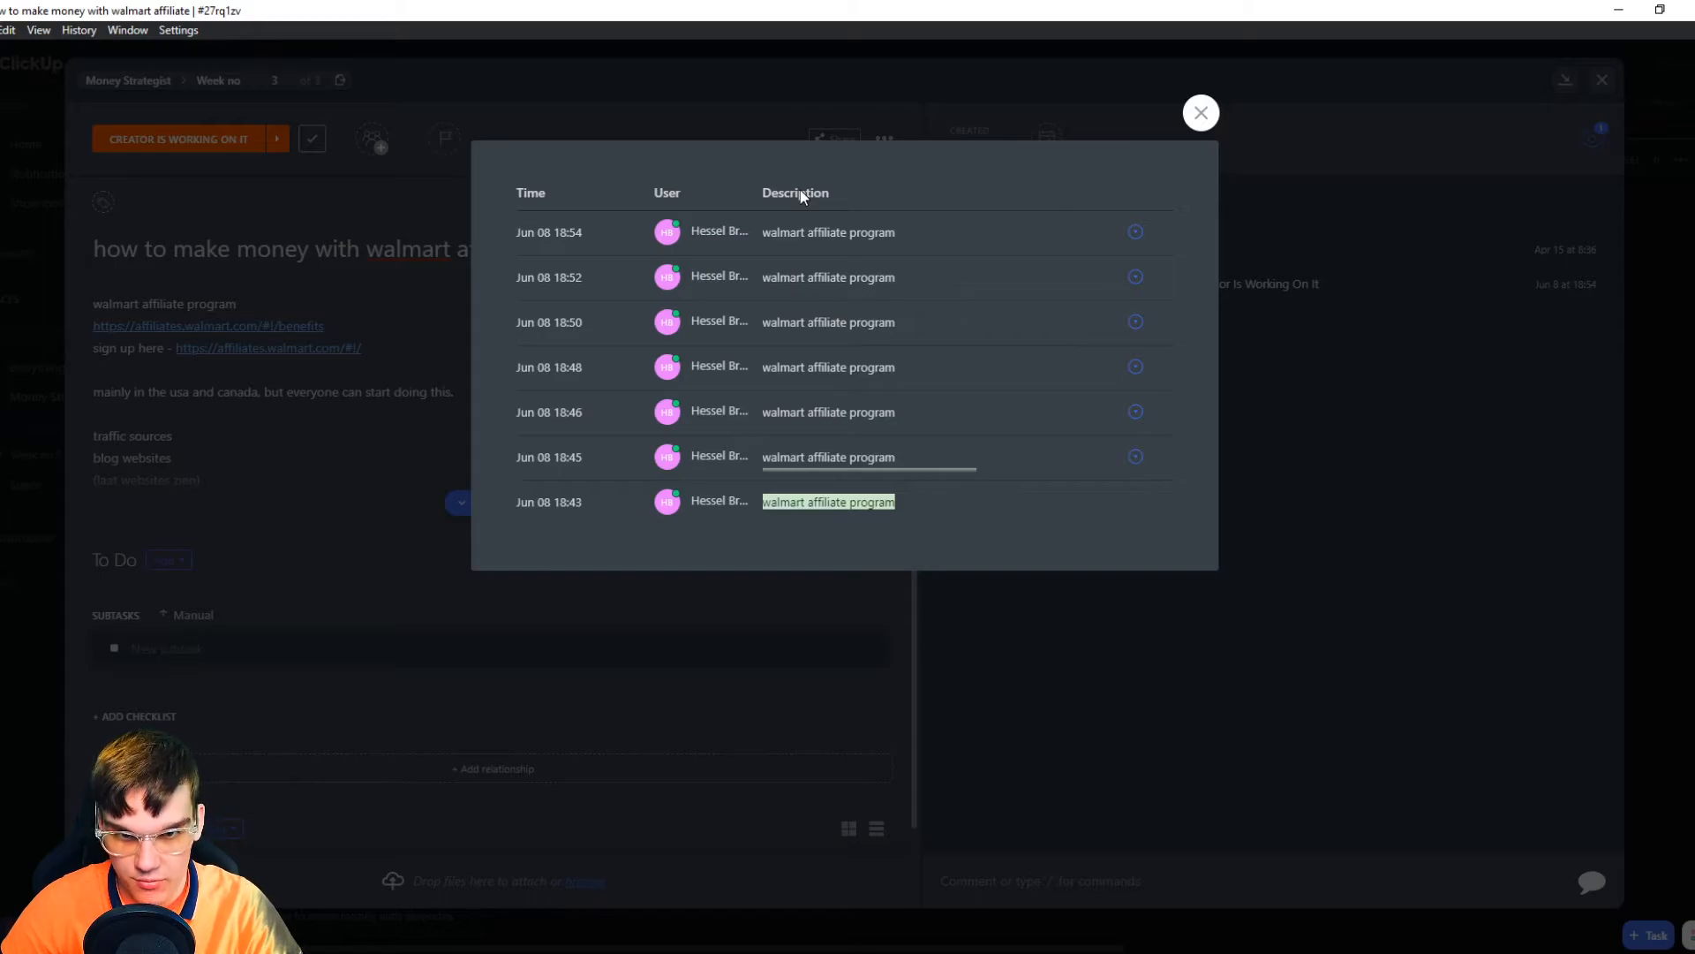
pyautogui.moveTo(704, 210)
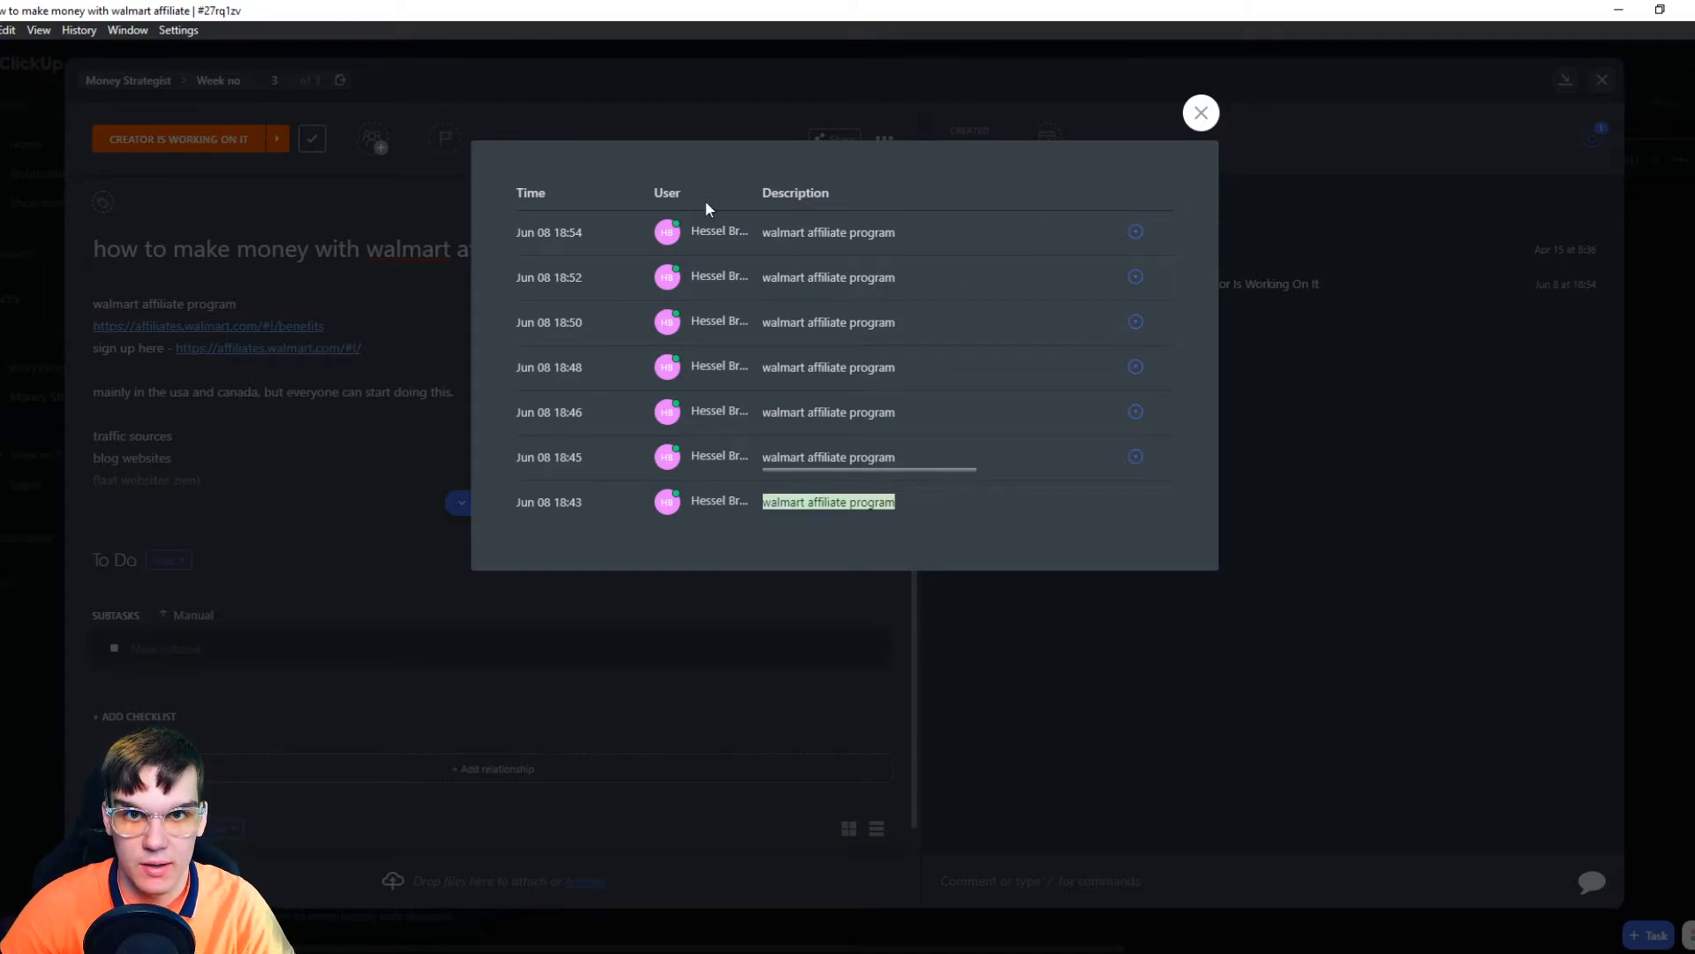
pyautogui.moveTo(951, 203)
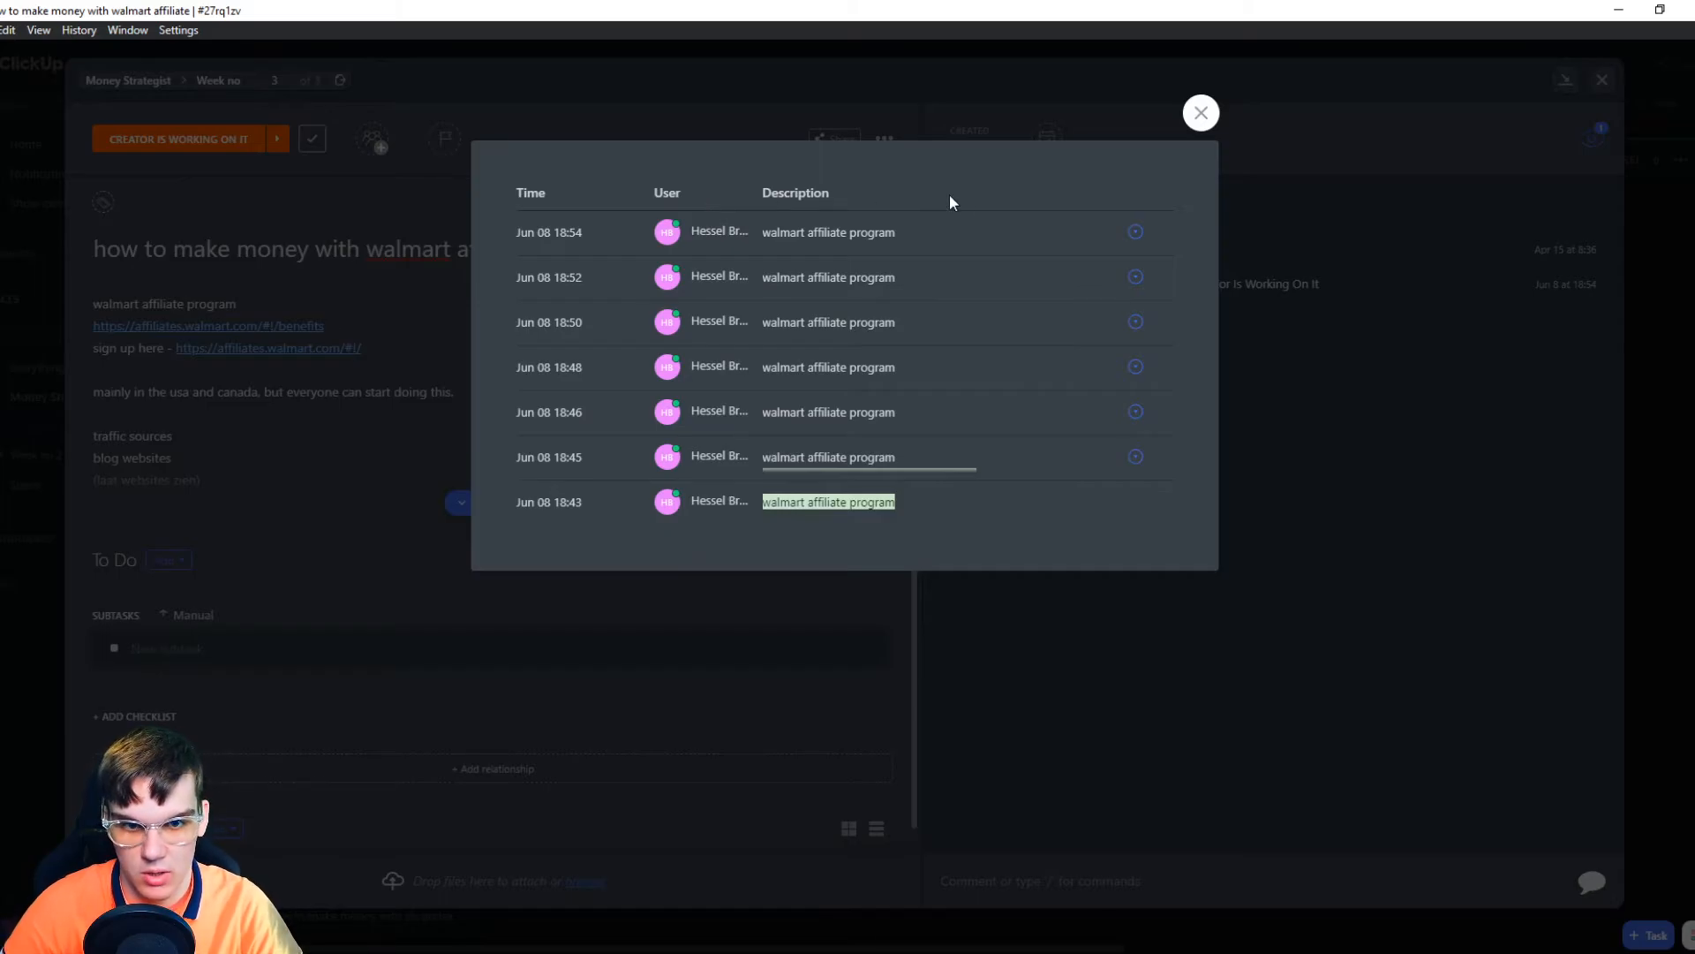
pyautogui.moveTo(1161, 233)
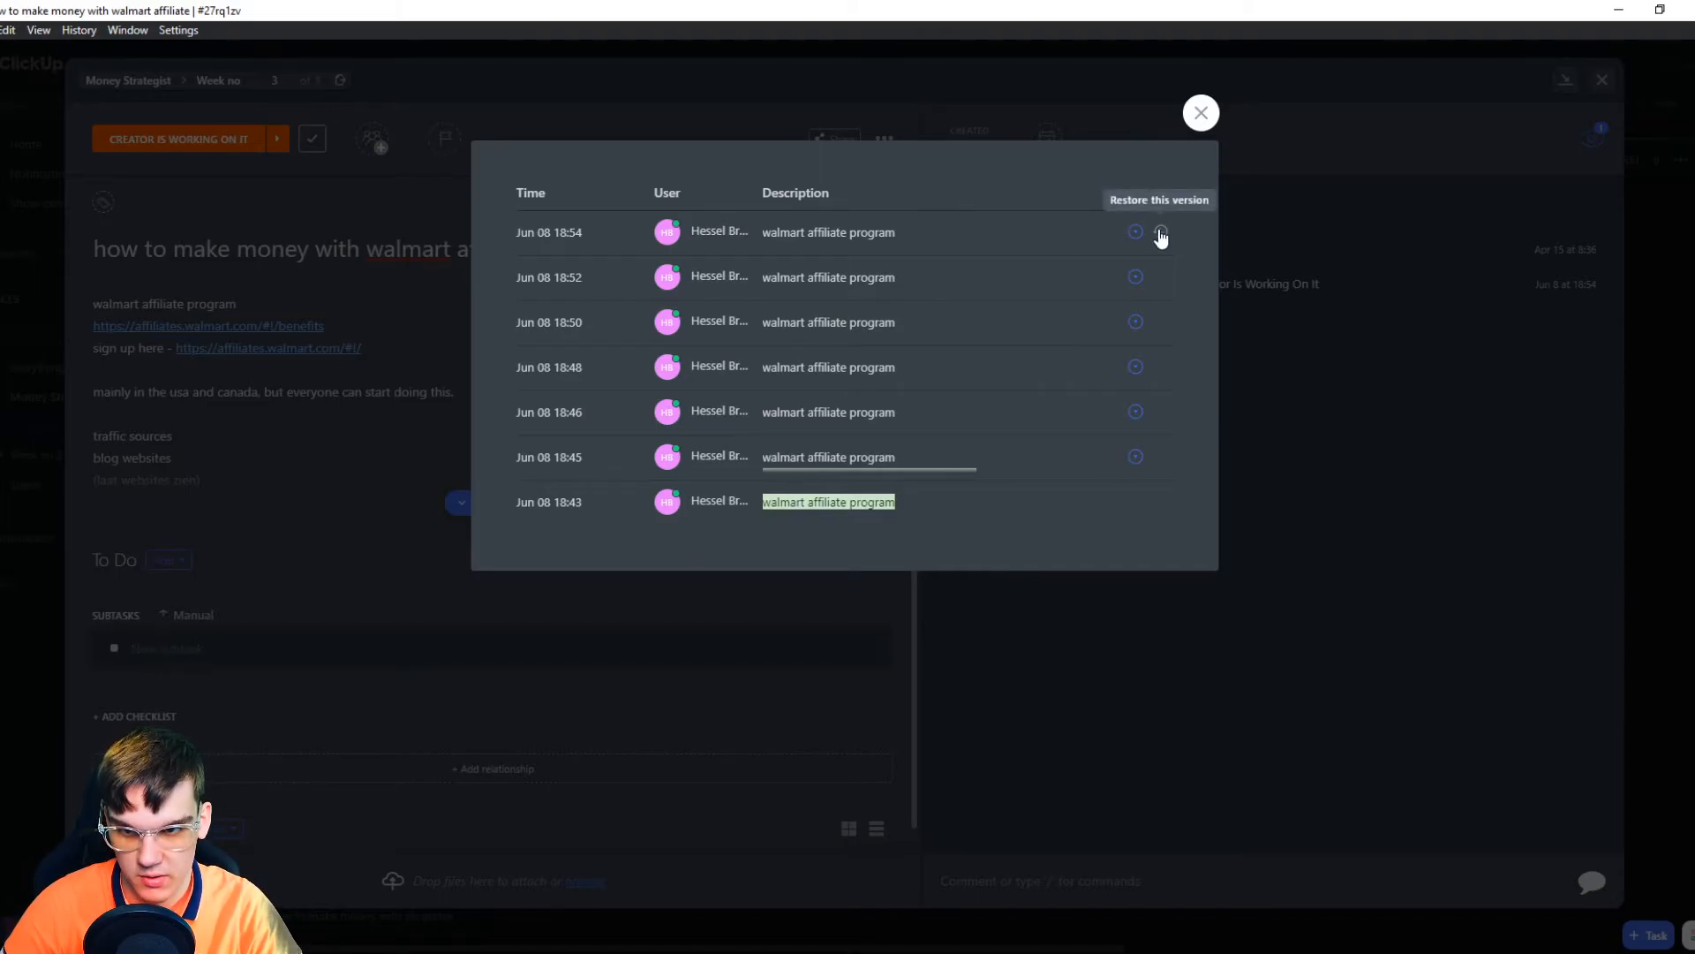
# - Restore the Jun 08 18:54 description version from the history list
pyautogui.click(1134, 231)
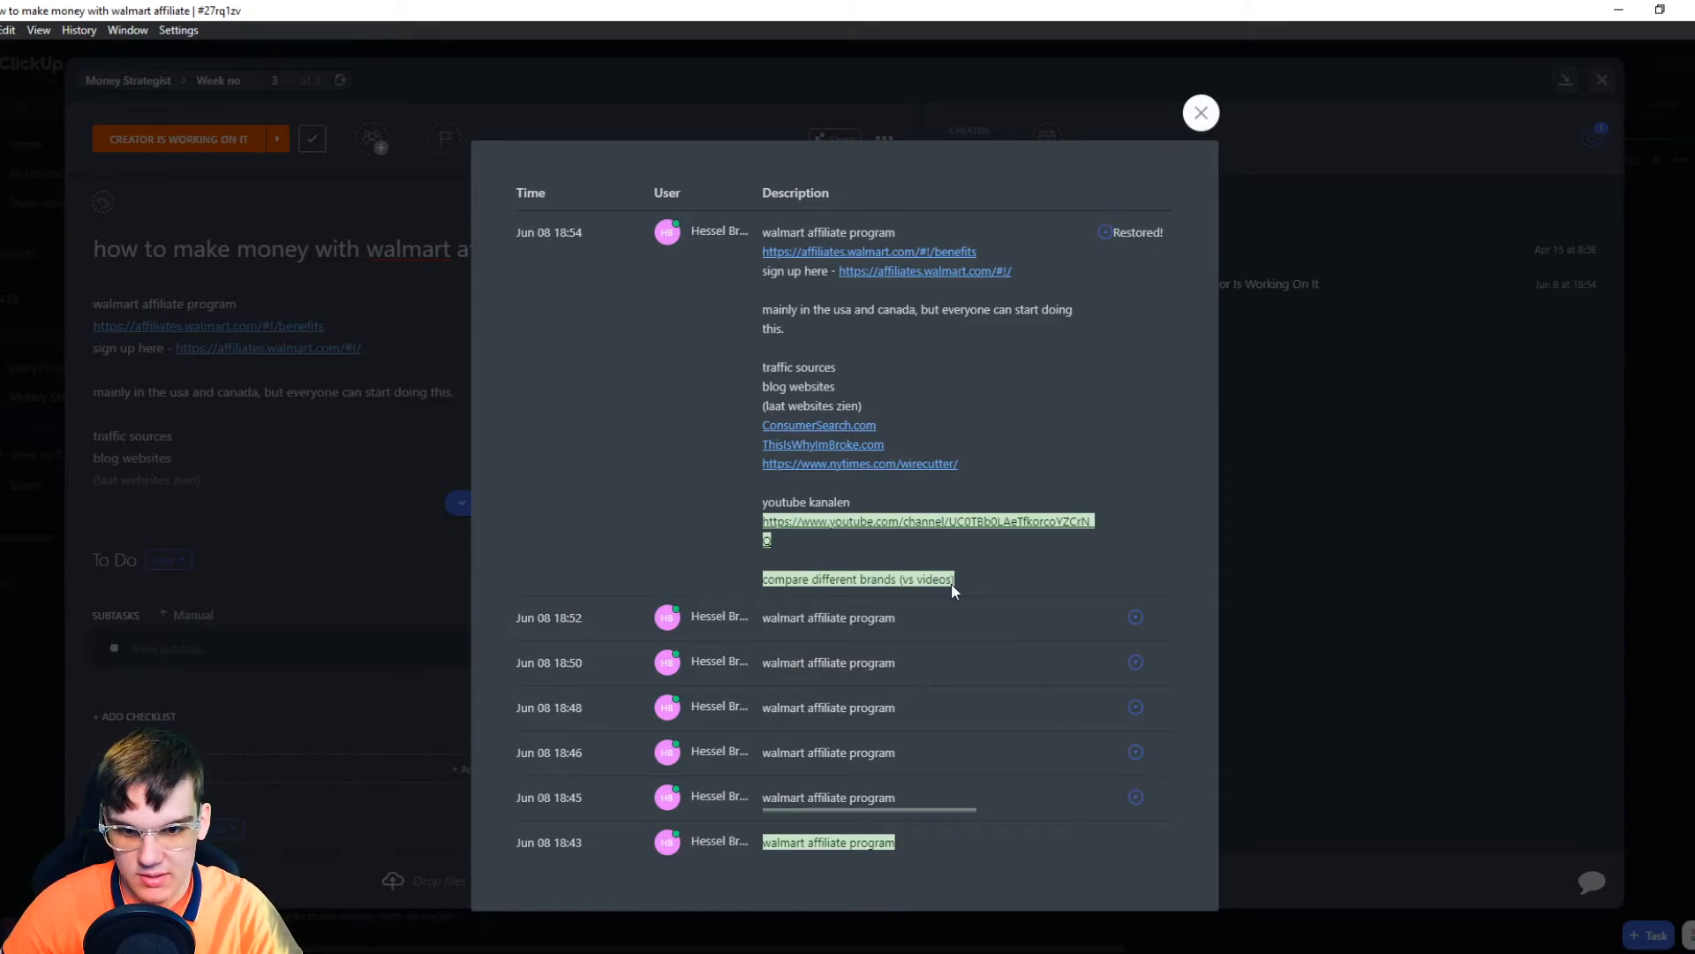
pyautogui.moveTo(1131, 241)
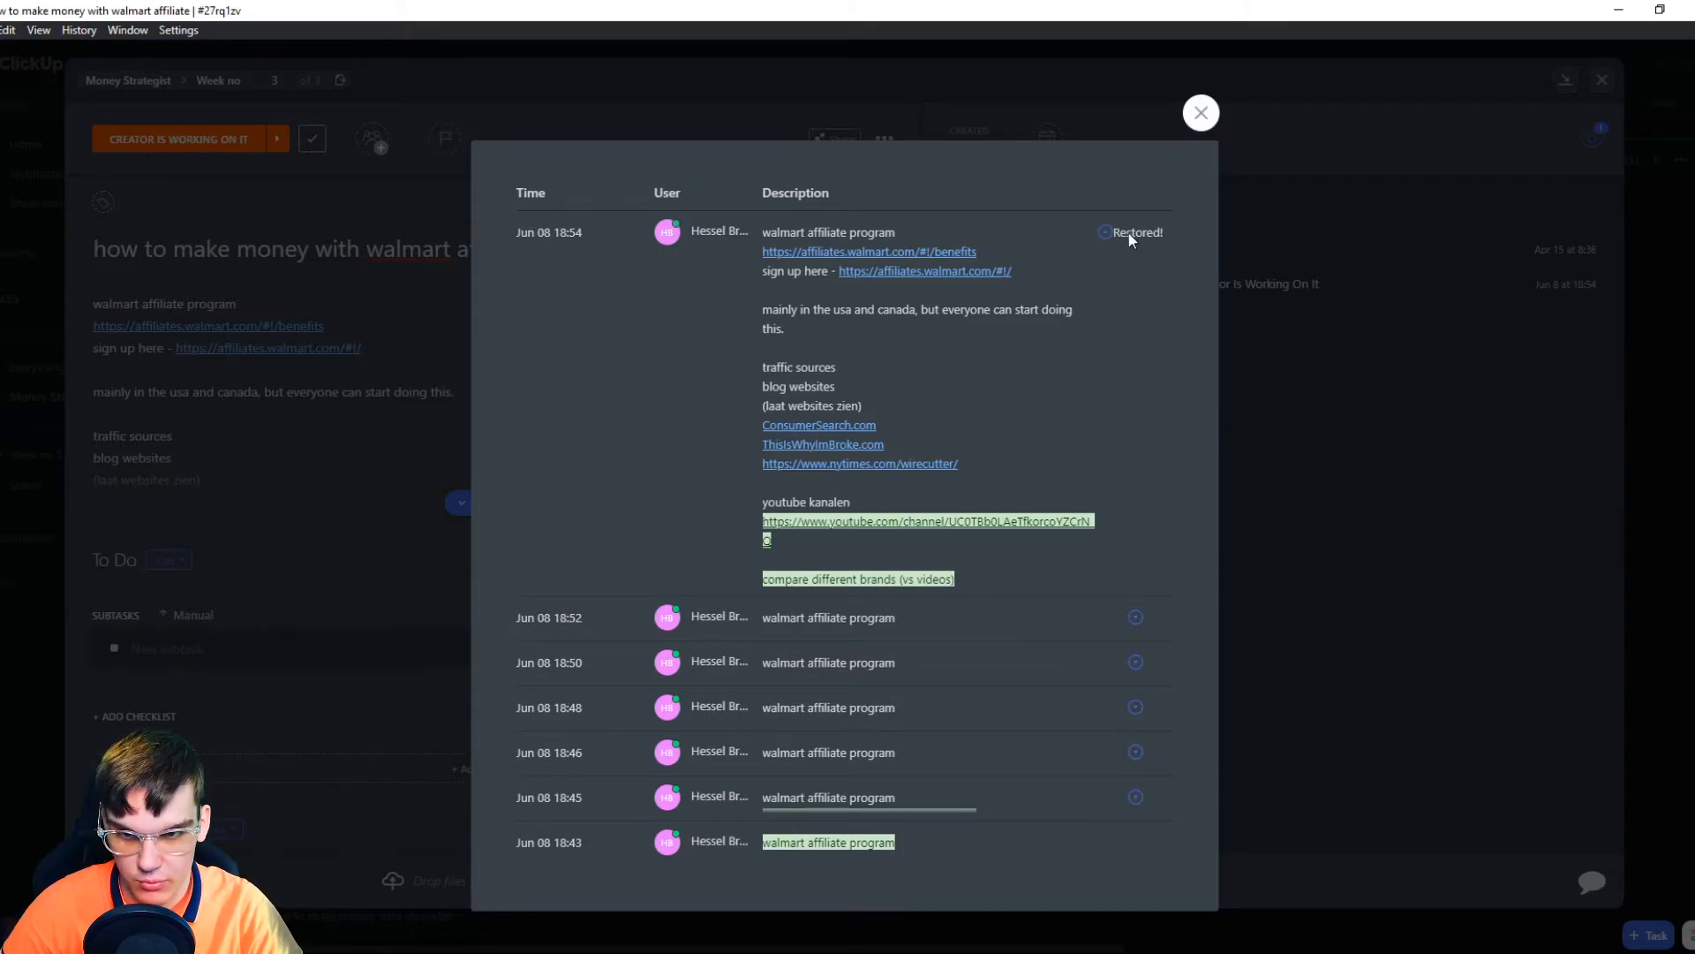
pyautogui.moveTo(1137, 803)
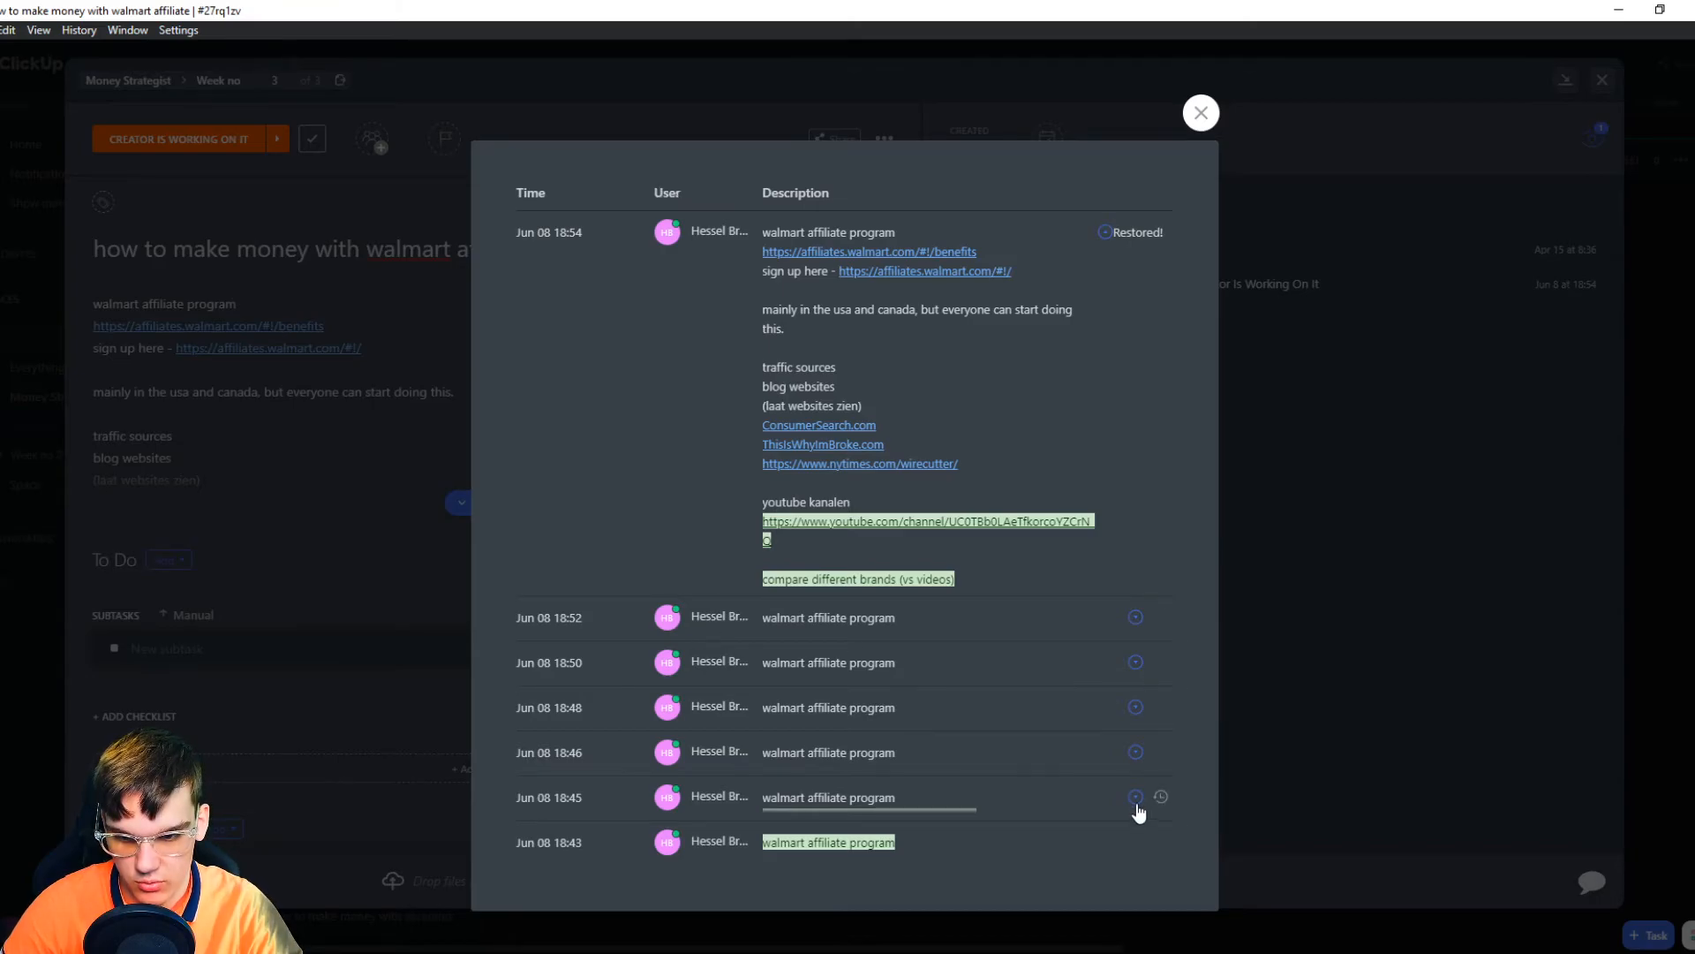
# - Restore the three-line Jun 08 18:45 version, close History, and edit the description
pyautogui.click(1136, 796)
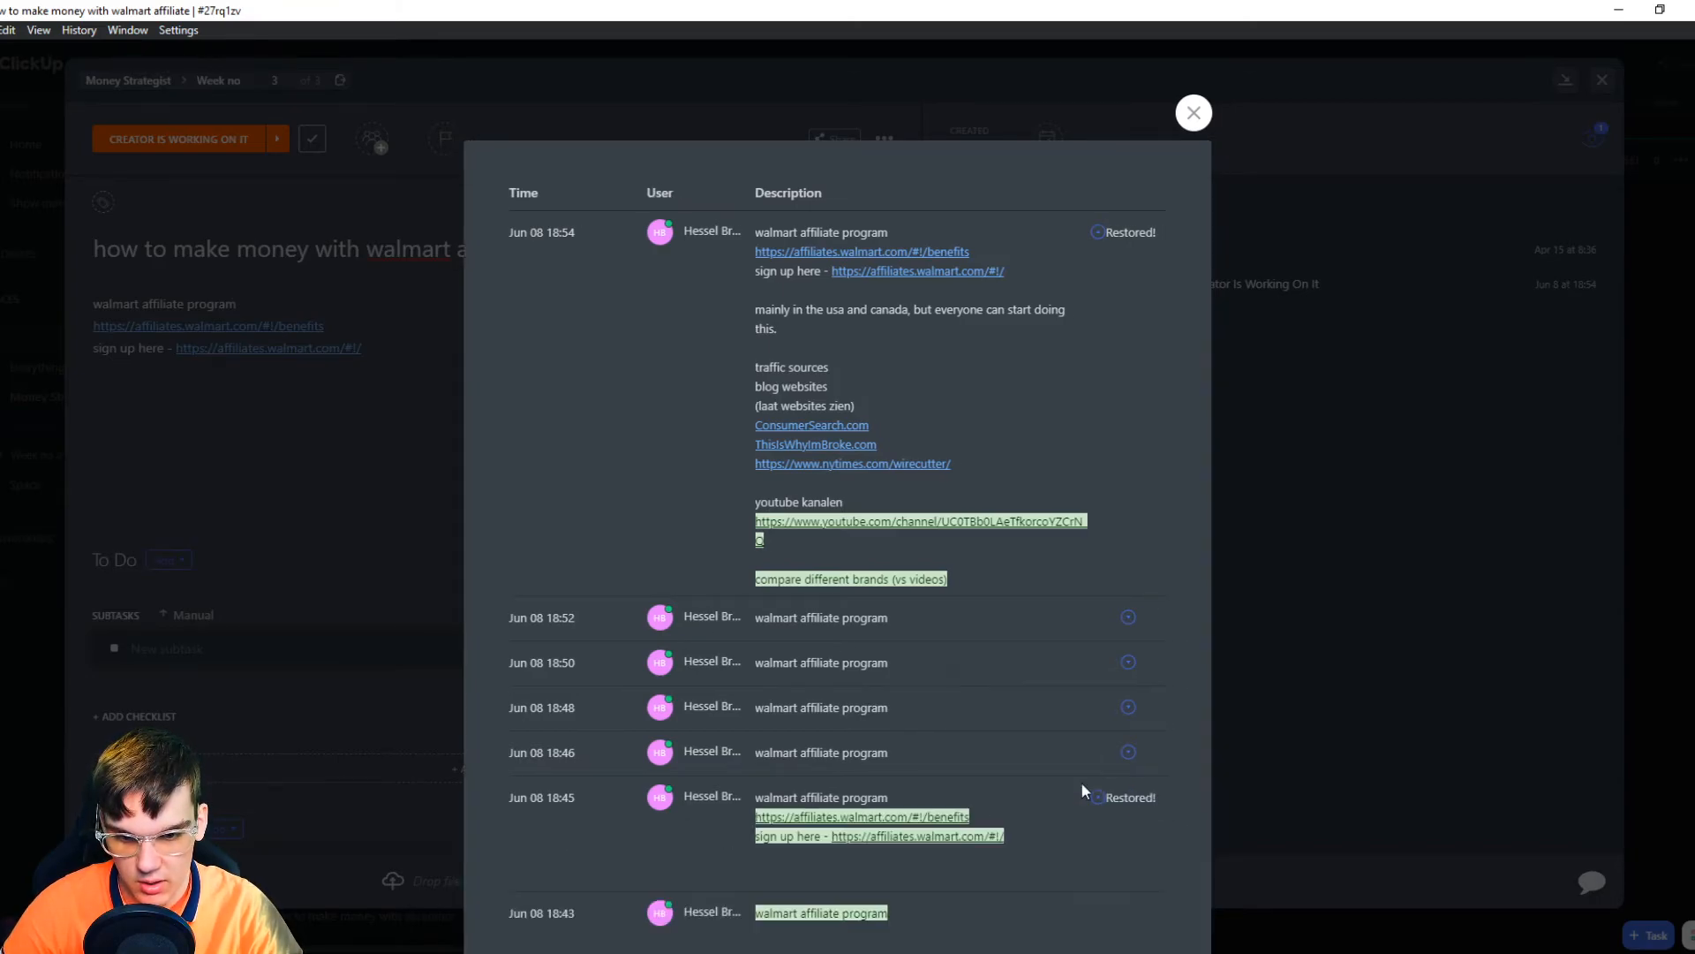
pyautogui.click(1194, 112)
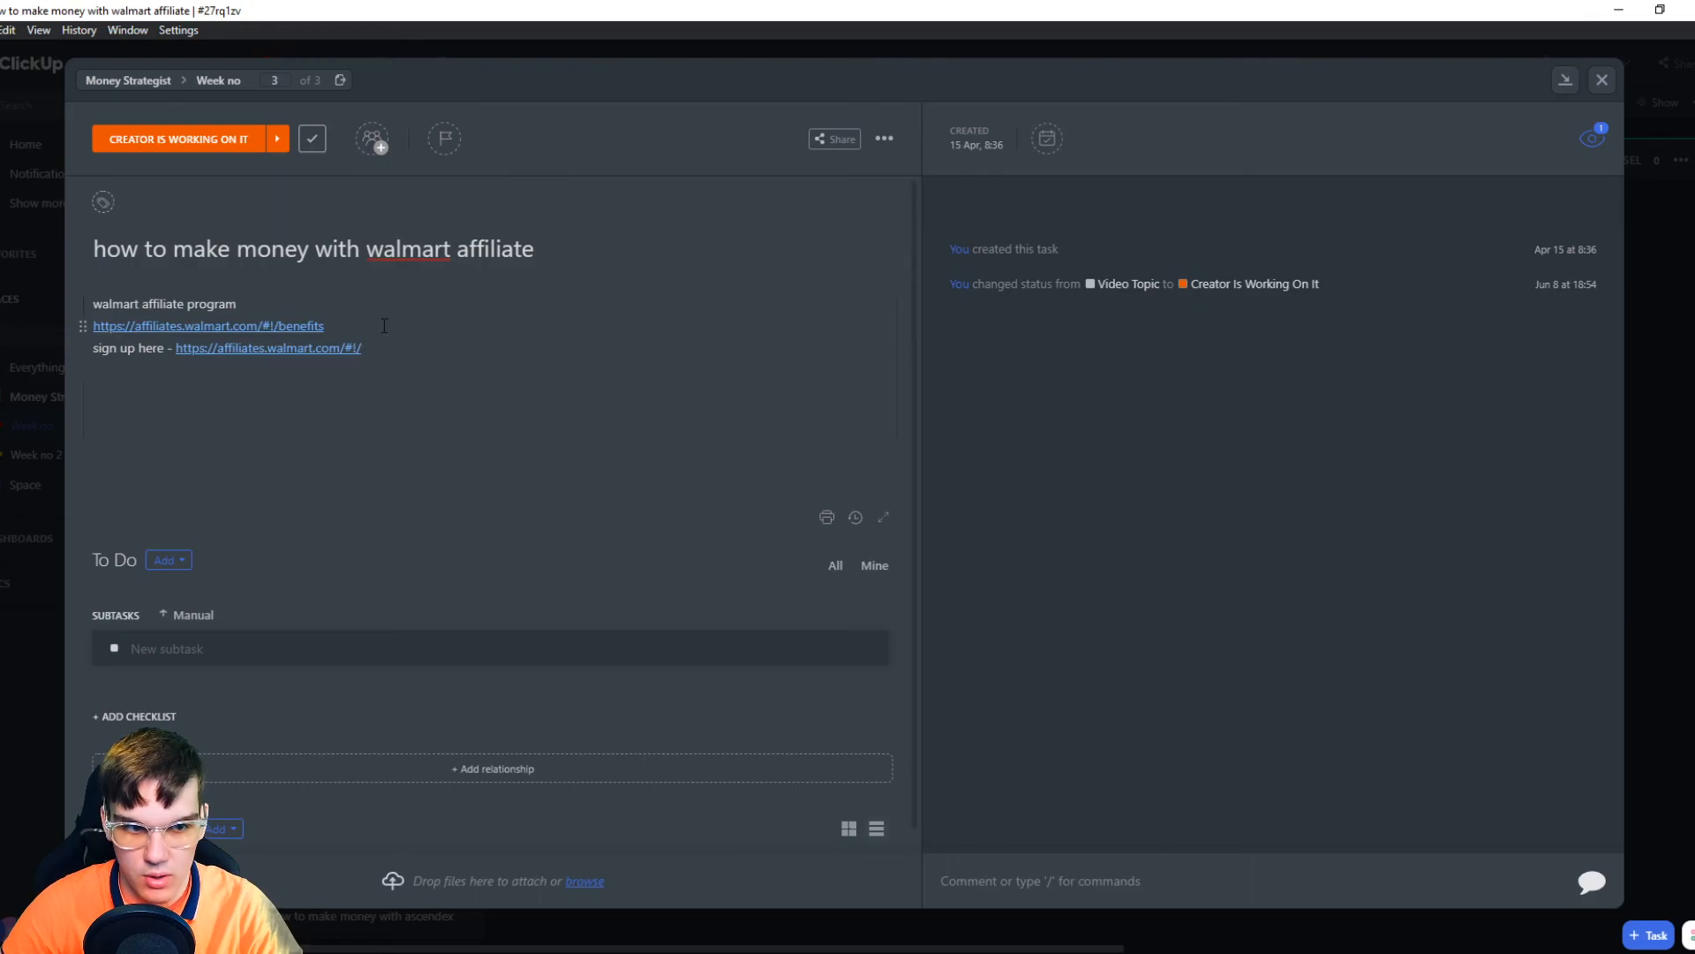
pyautogui.click(263, 375)
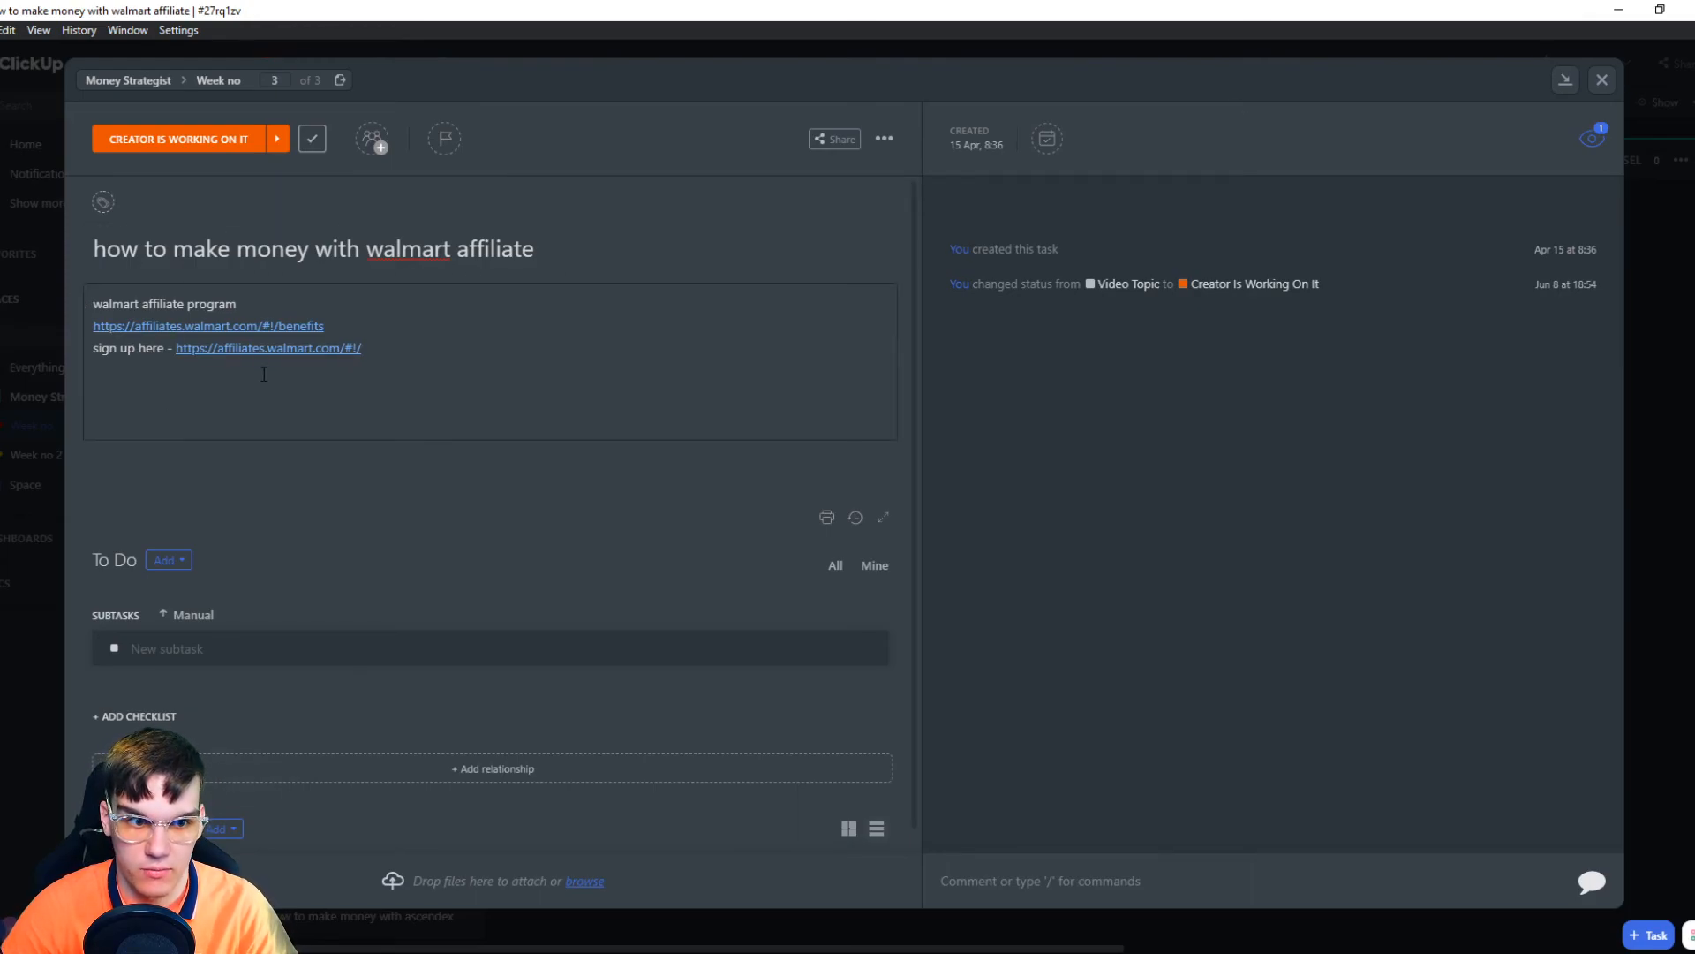